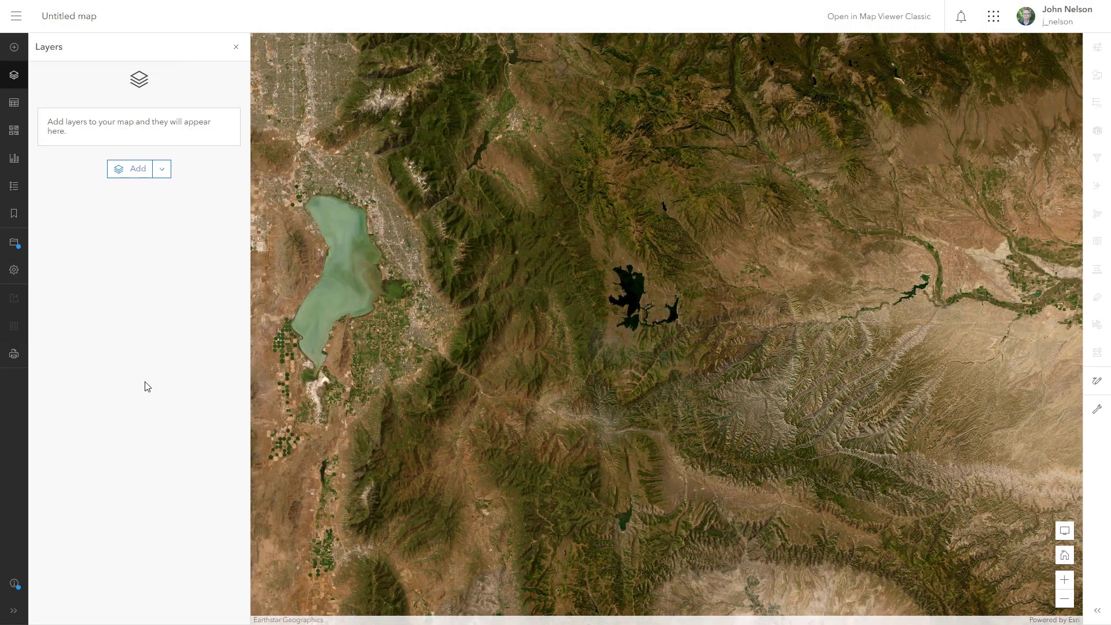
mouse_move(130, 174)
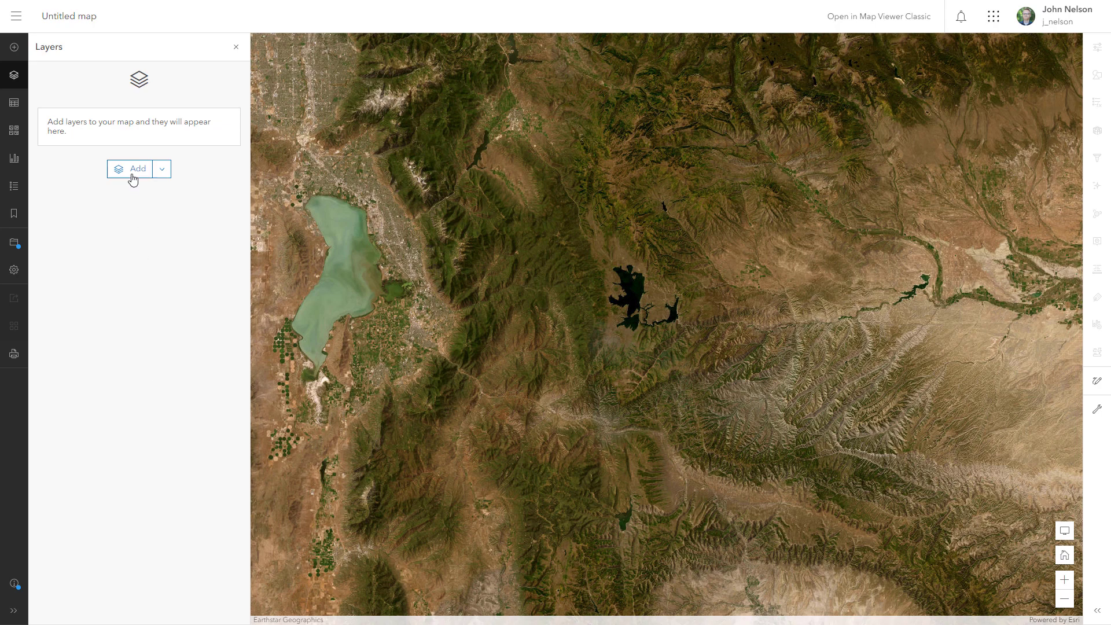
- Add the Living Atlas Terrain elevation layer, found by searching 'elevation'
click(133, 169)
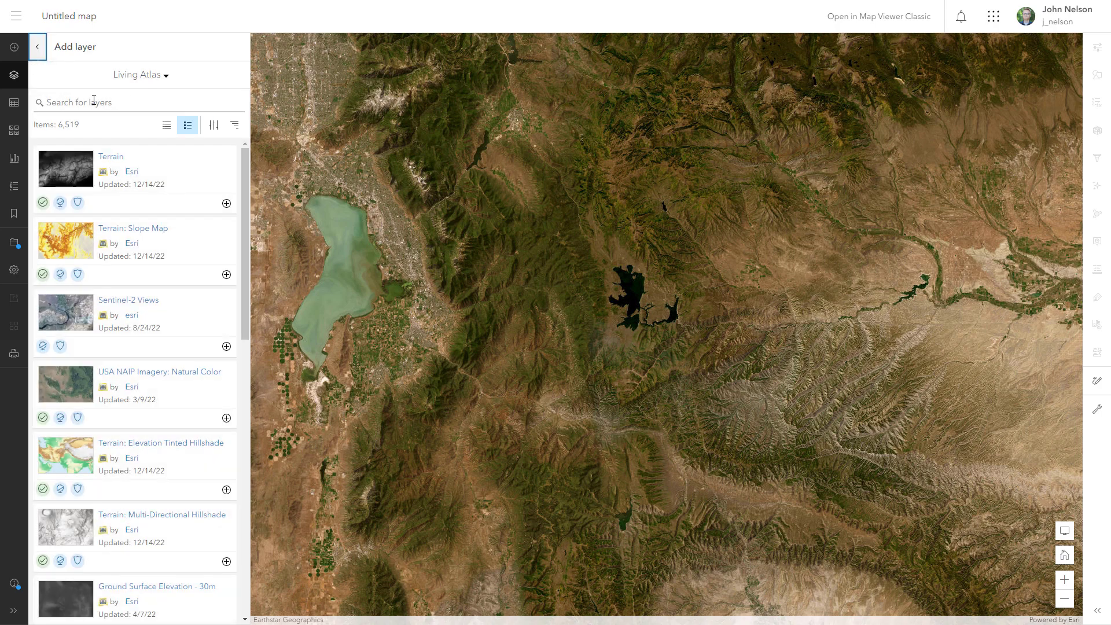
text(elevation)
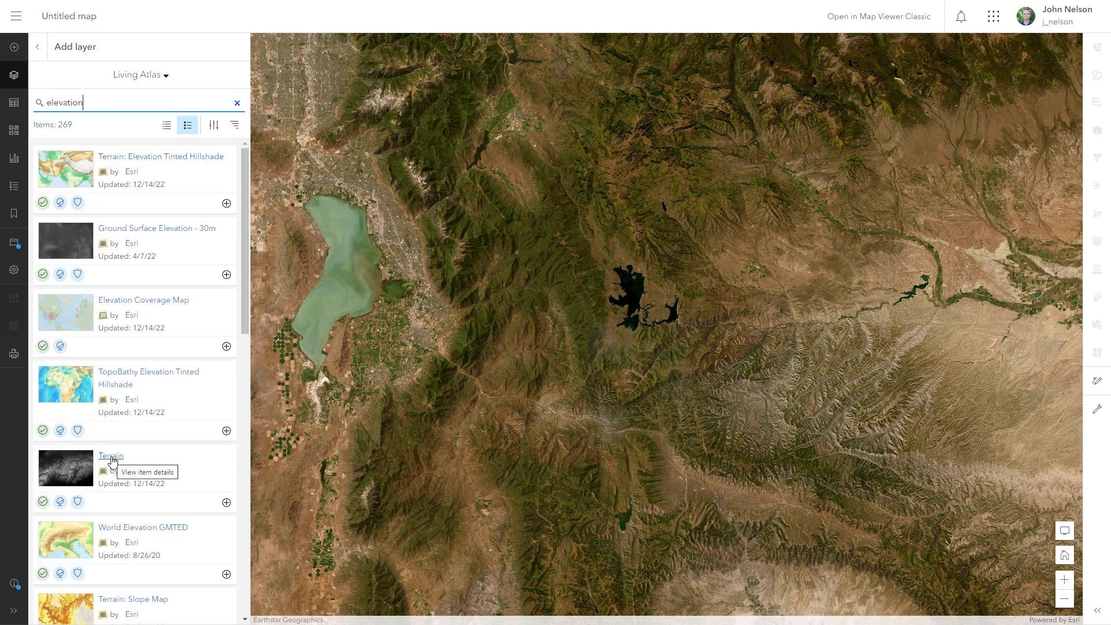
click(225, 502)
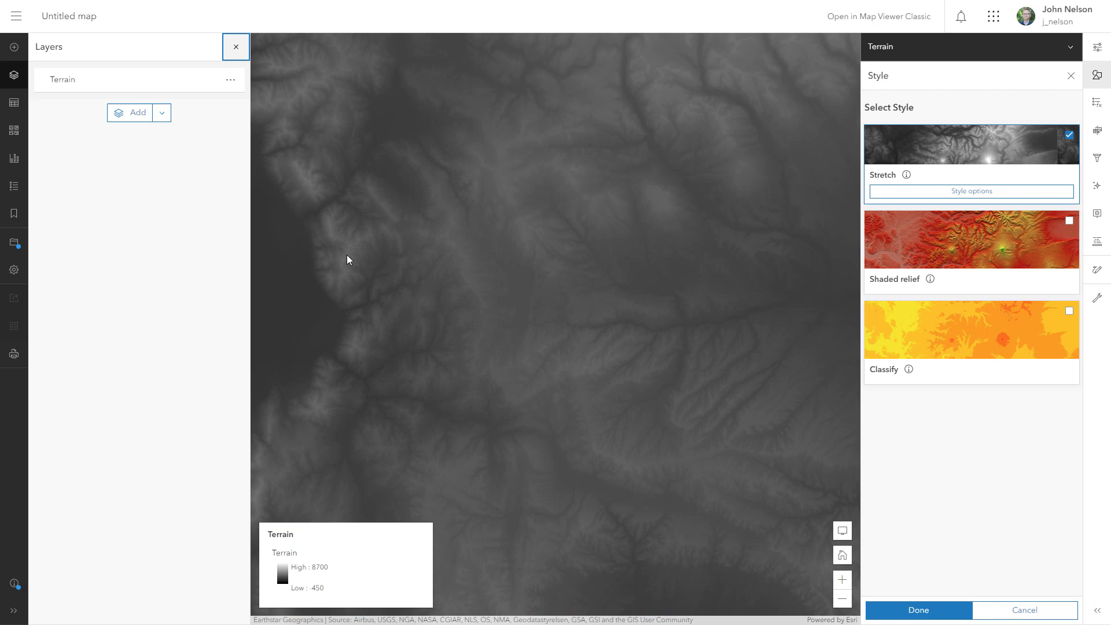
mouse_move(337, 293)
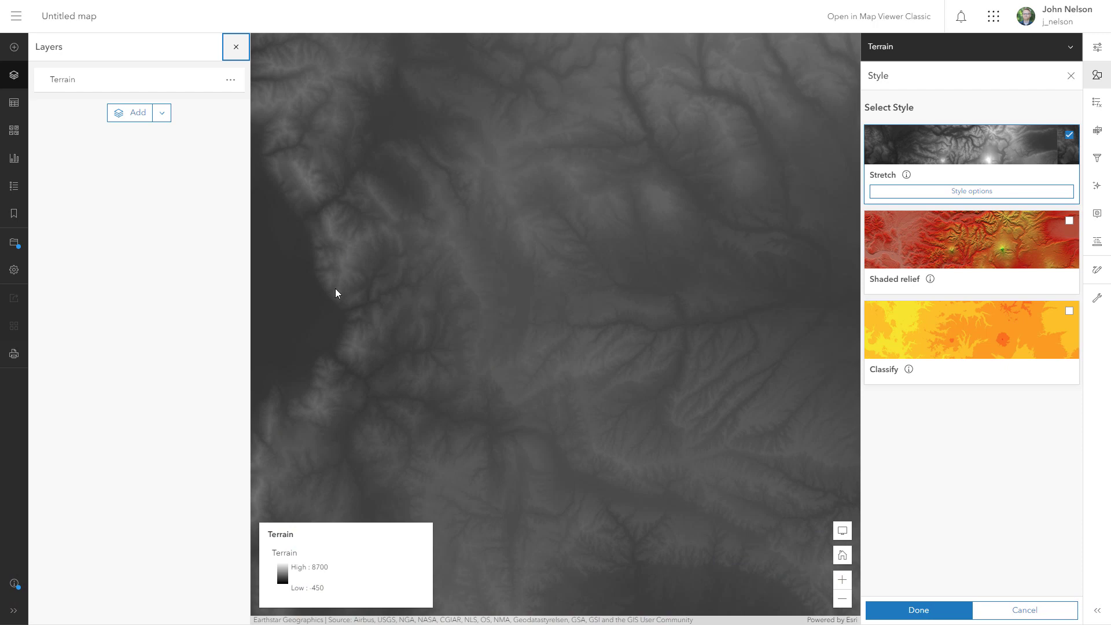
mouse_move(596, 246)
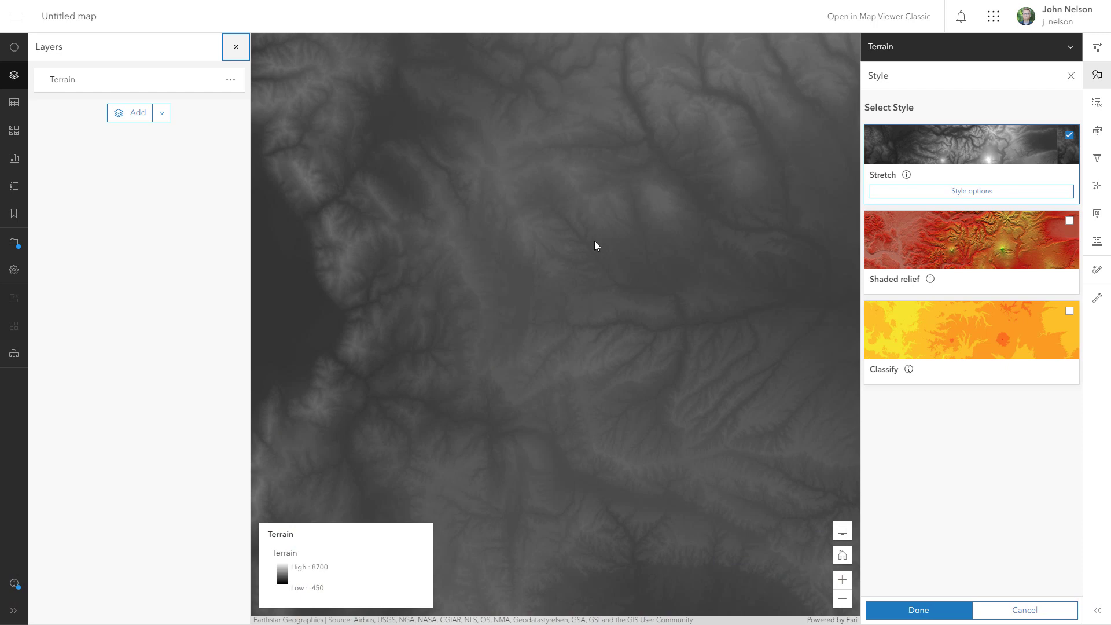
mouse_move(971, 191)
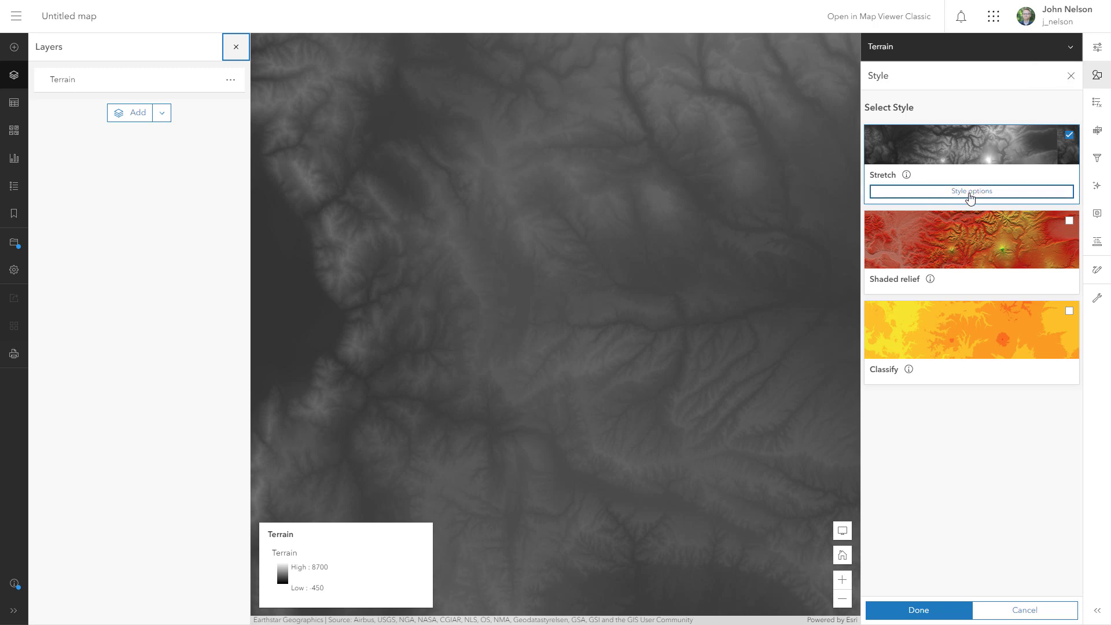
- Turn on dynamic range adjustment in the Terrain stretch settings for stronger contrast
click(970, 191)
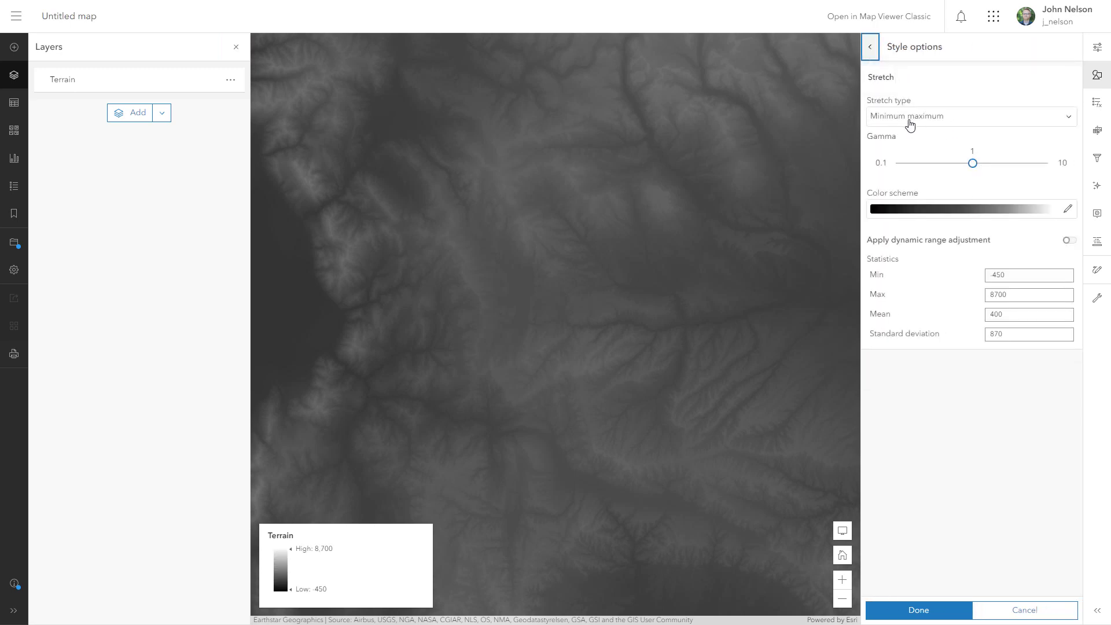
click(1069, 240)
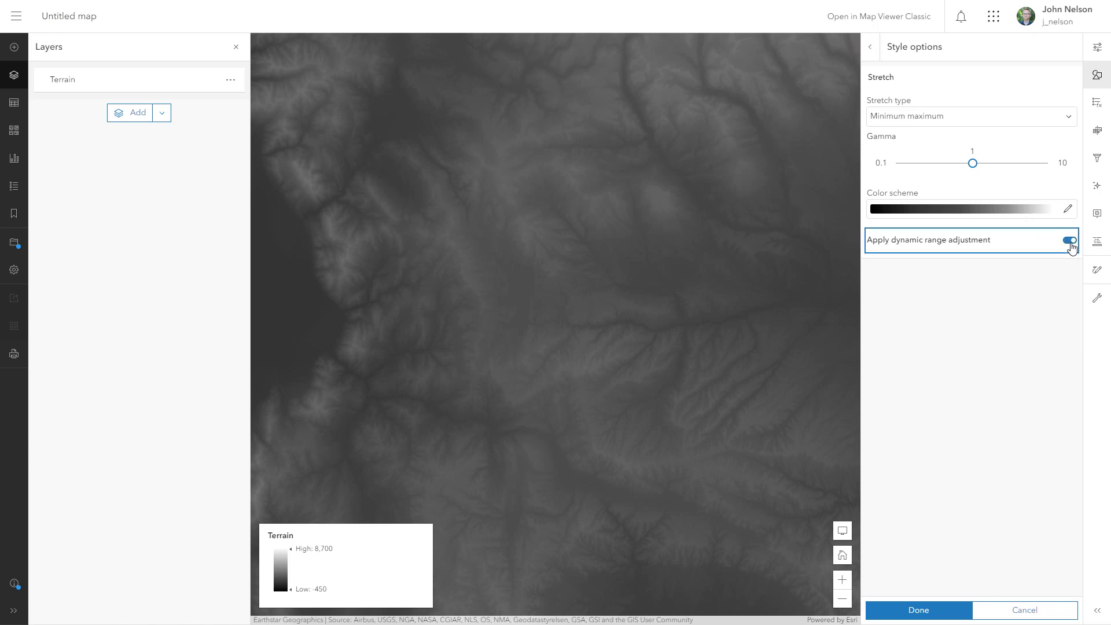
click(1069, 240)
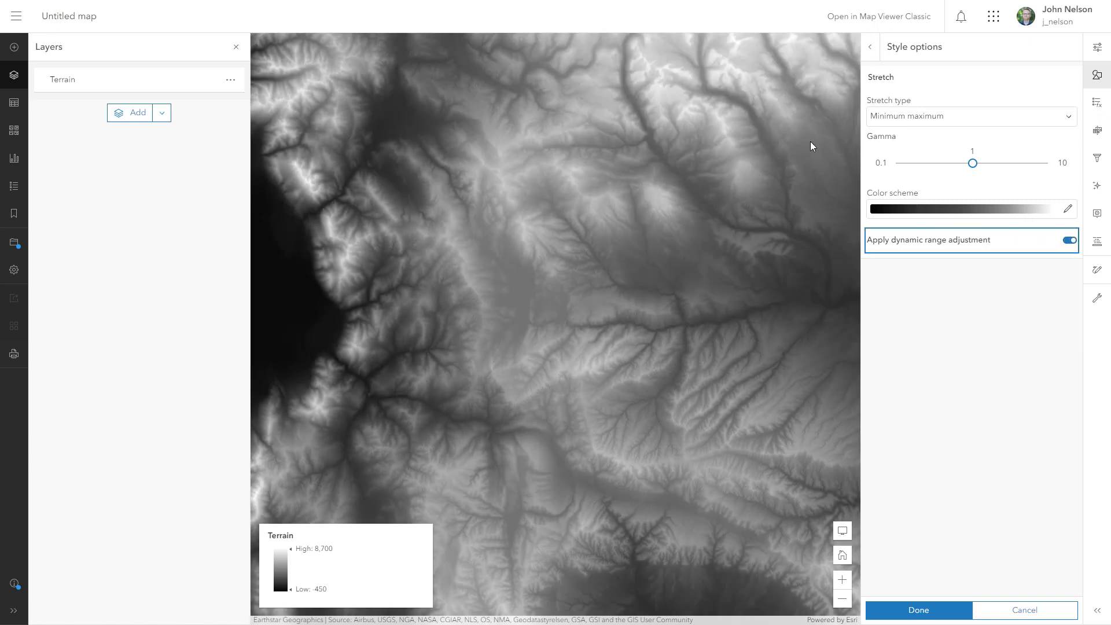
mouse_move(760, 63)
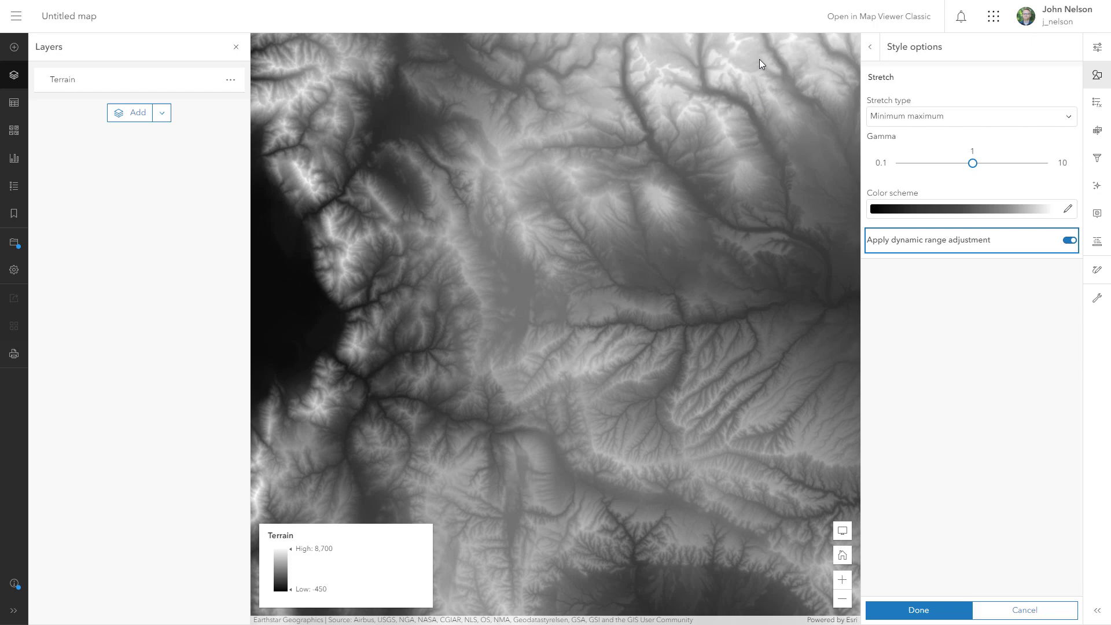
mouse_move(350, 260)
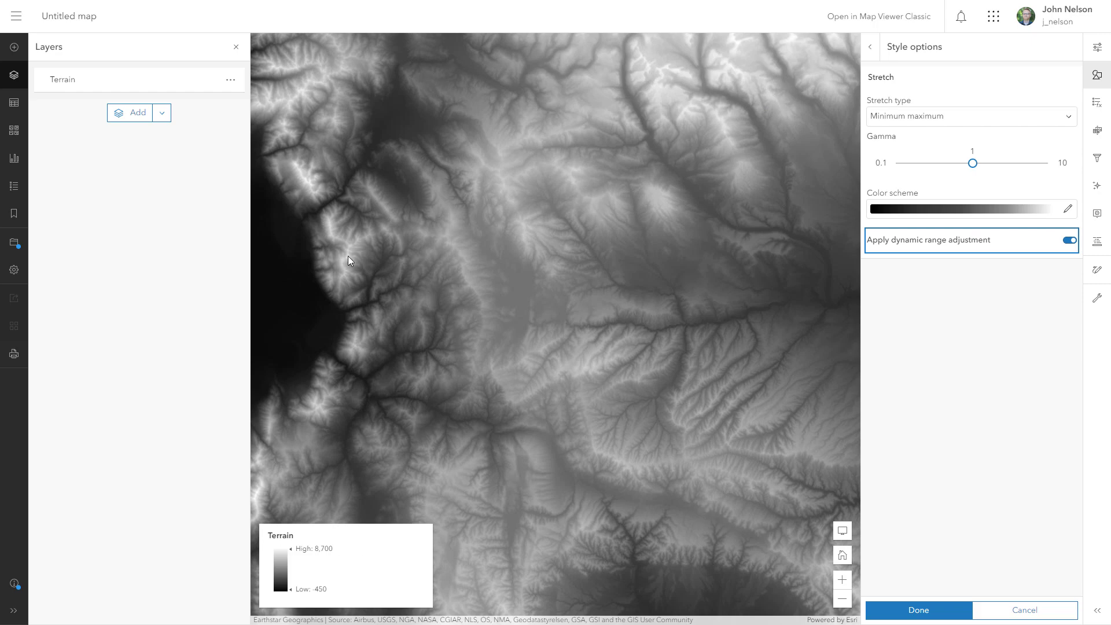
mouse_move(388, 160)
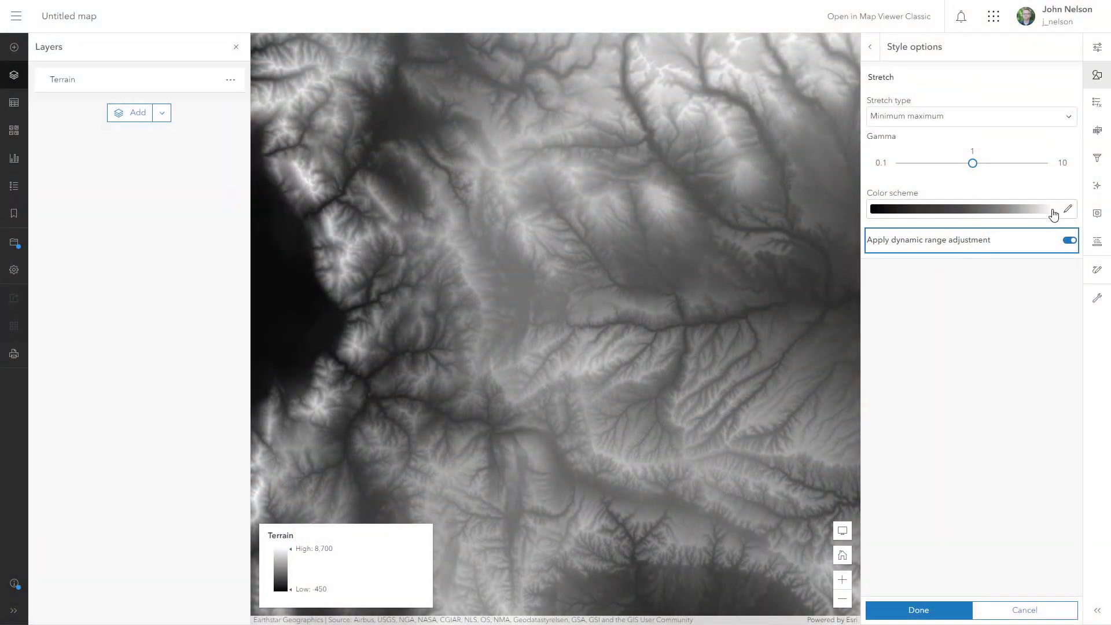
- Invert the stretch's black-to-white colour ramp so low ground shows white
click(1068, 209)
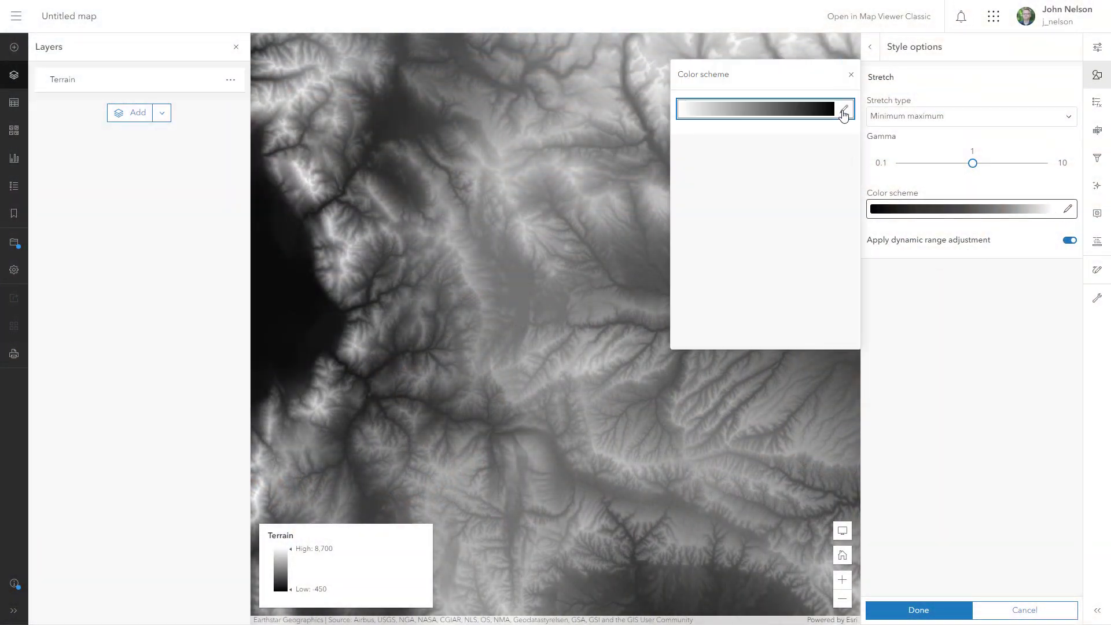
click(844, 109)
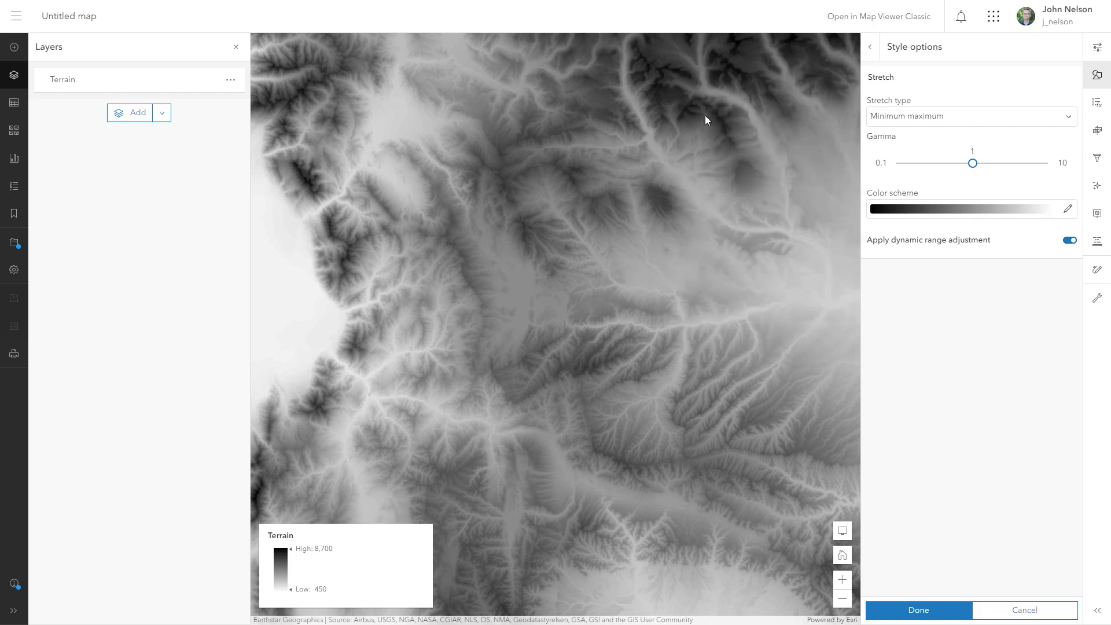
mouse_move(302, 183)
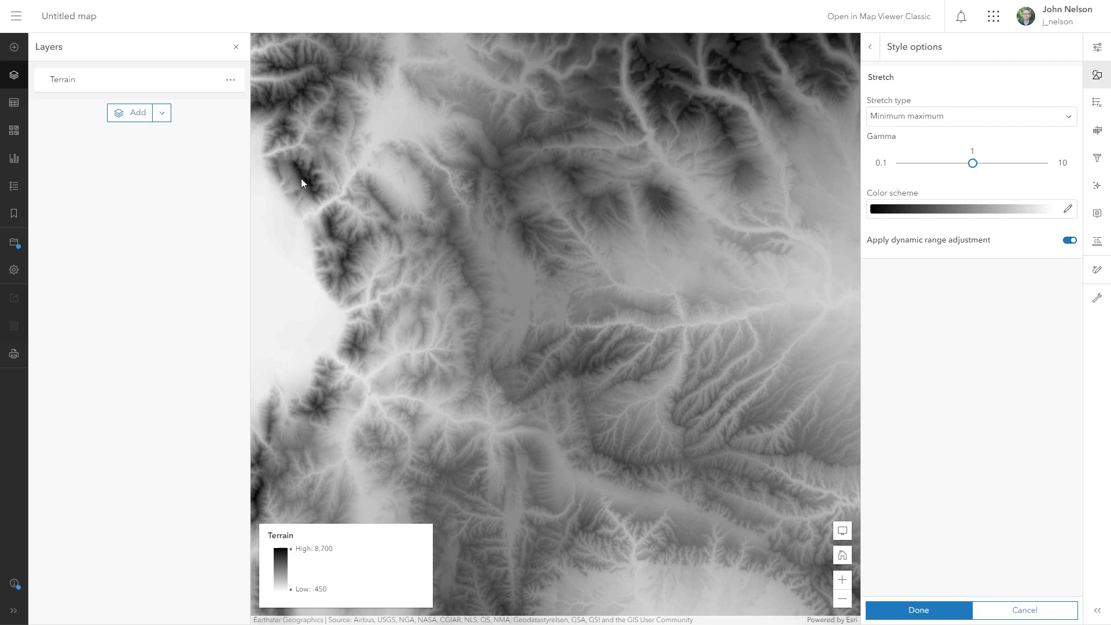
mouse_move(847, 106)
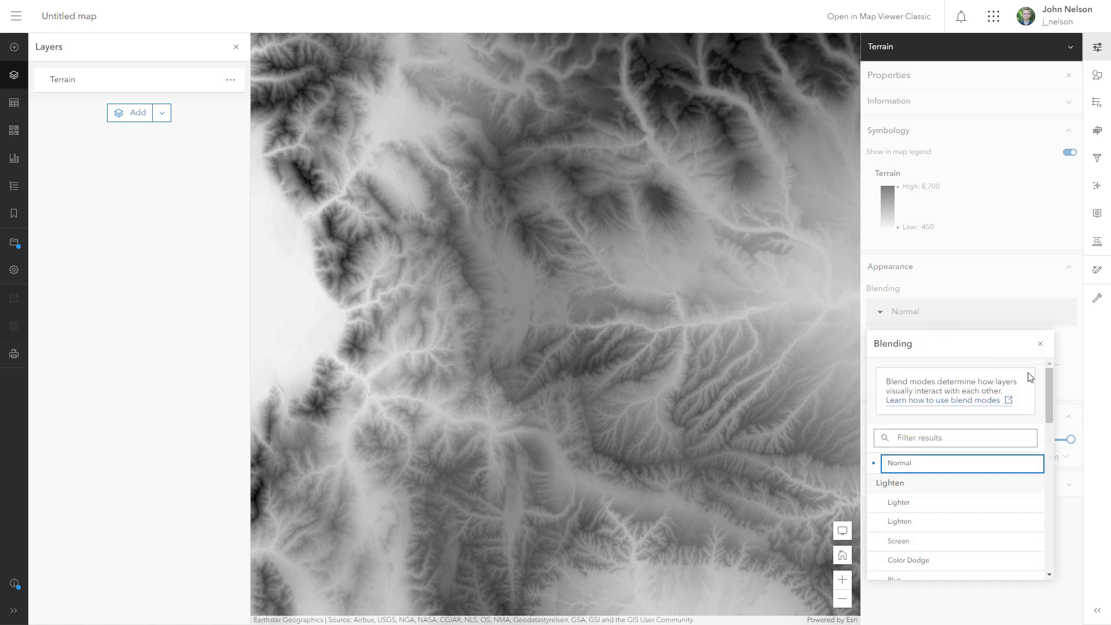
- Set the Terrain layer's blend mode to Screen
scroll(down, 3)
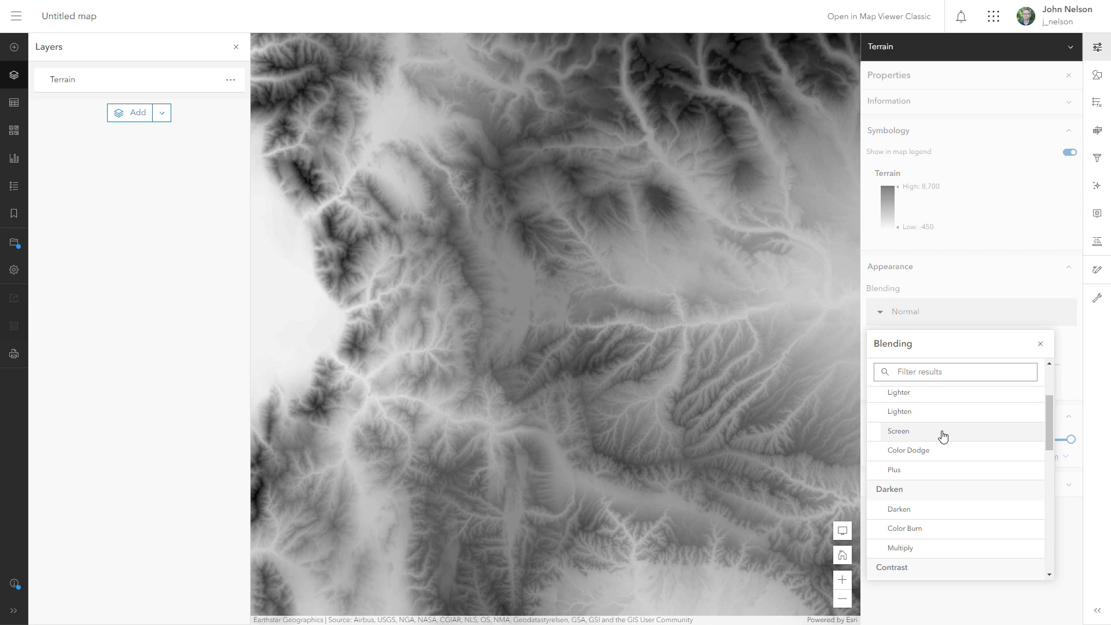
click(898, 430)
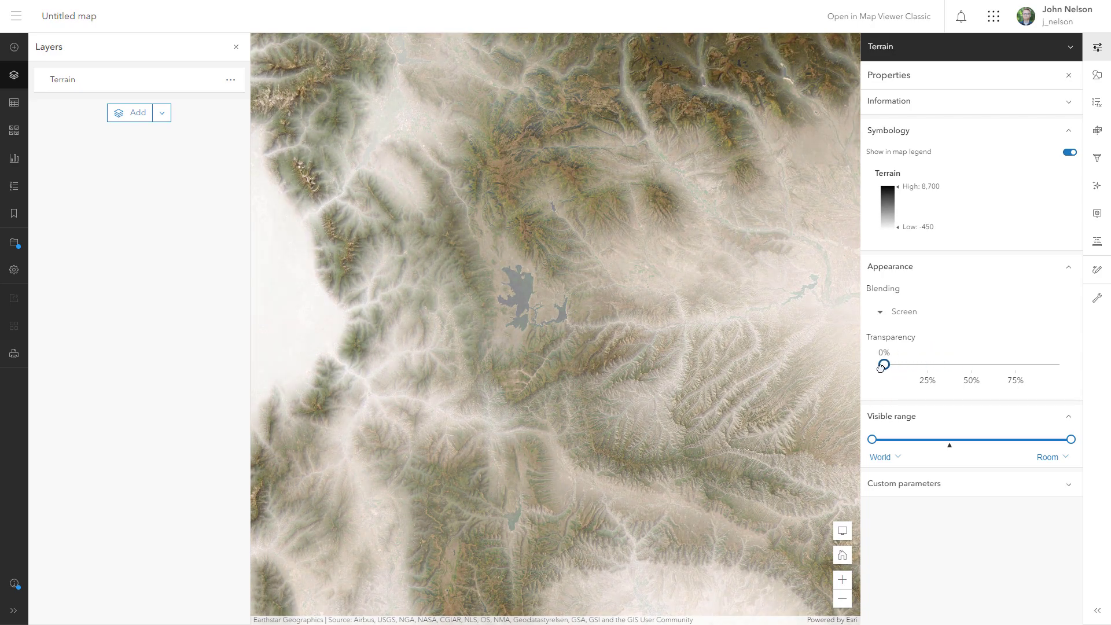
- Return to the Terrain layer's stretch style settings, where gamma remains 1
click(1096, 76)
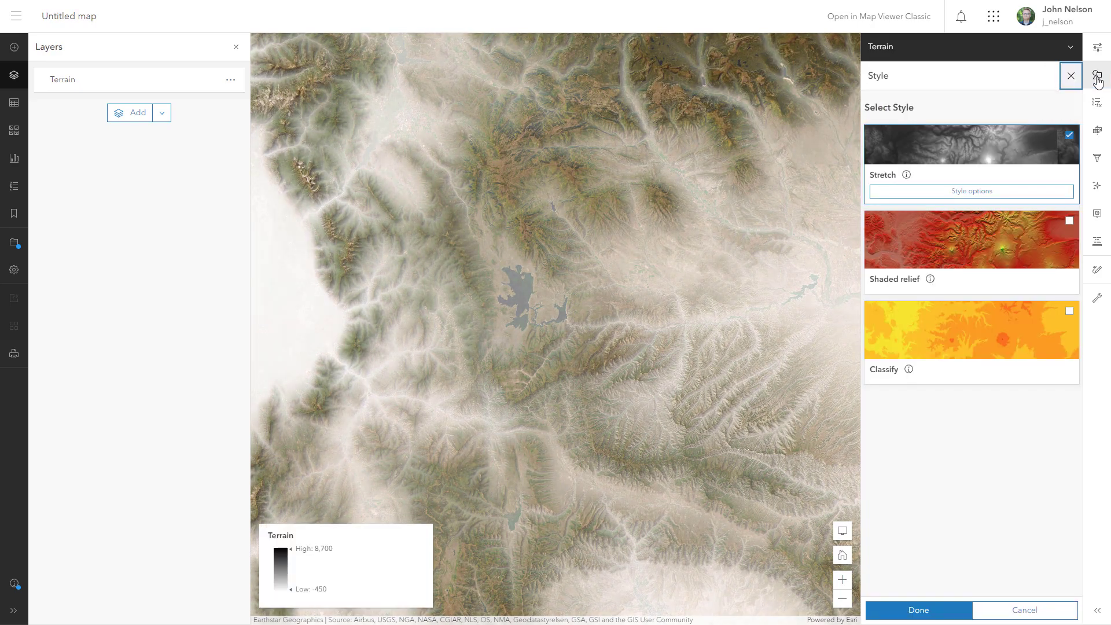
click(970, 191)
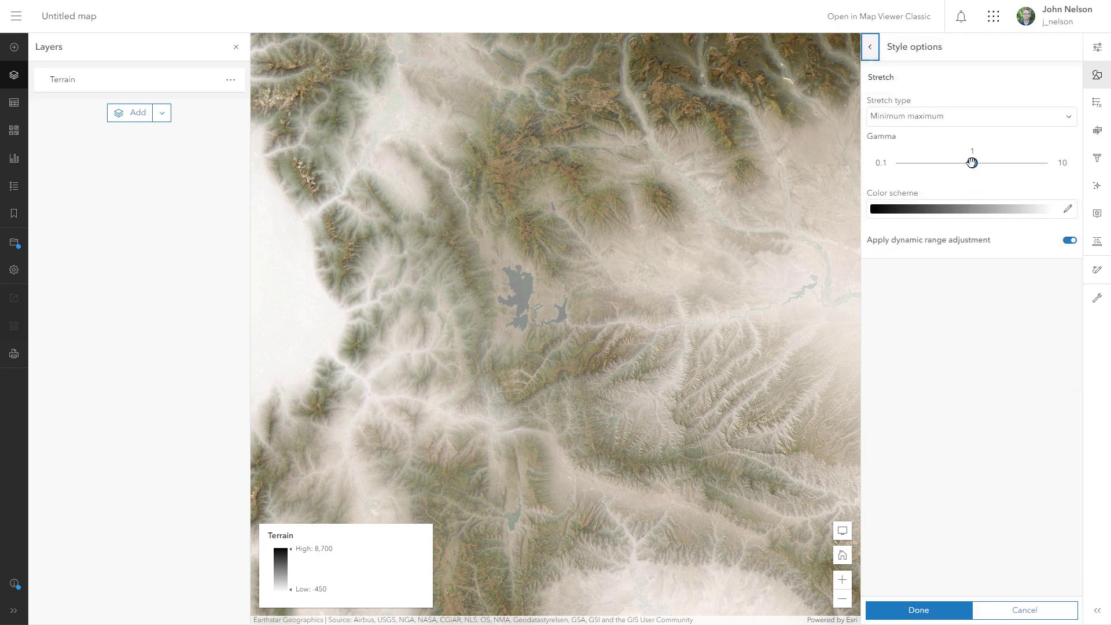
mouse_move(1018, 169)
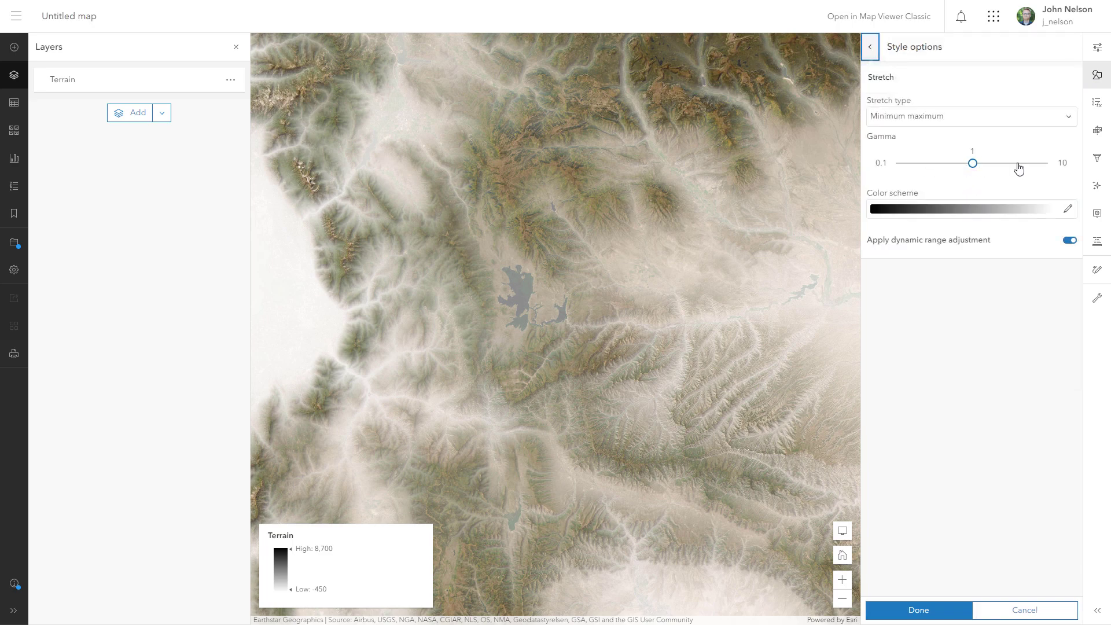